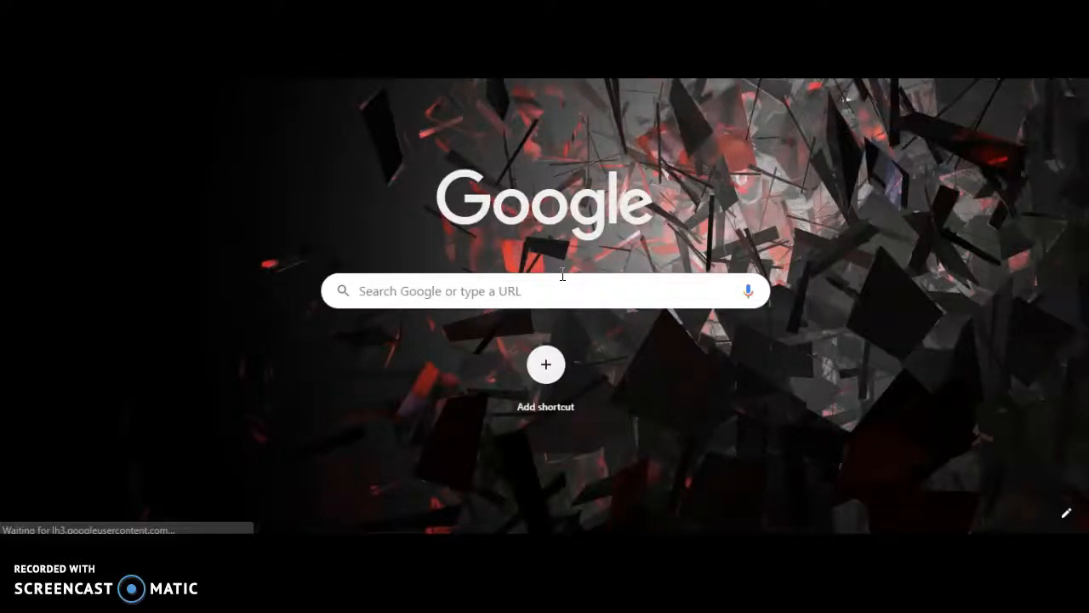
mouse_move(576, 265)
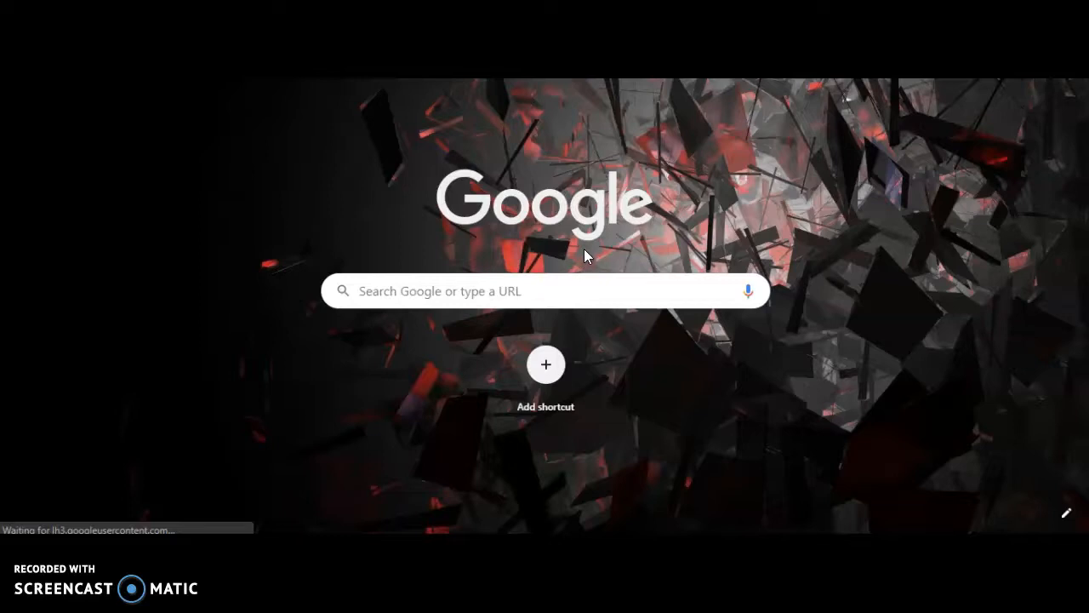
mouse_move(585, 279)
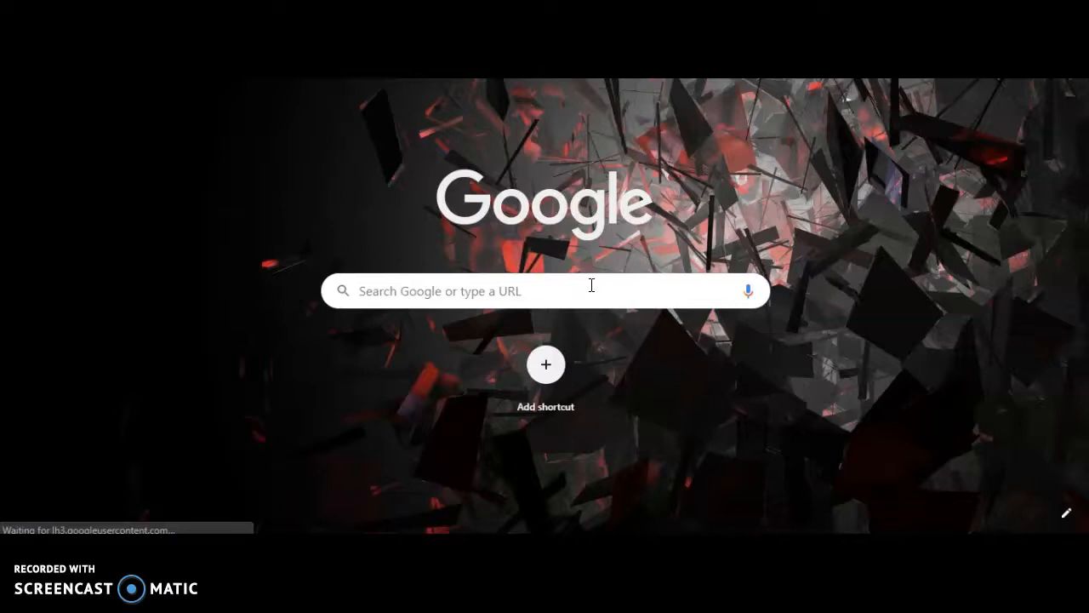
mouse_move(578, 300)
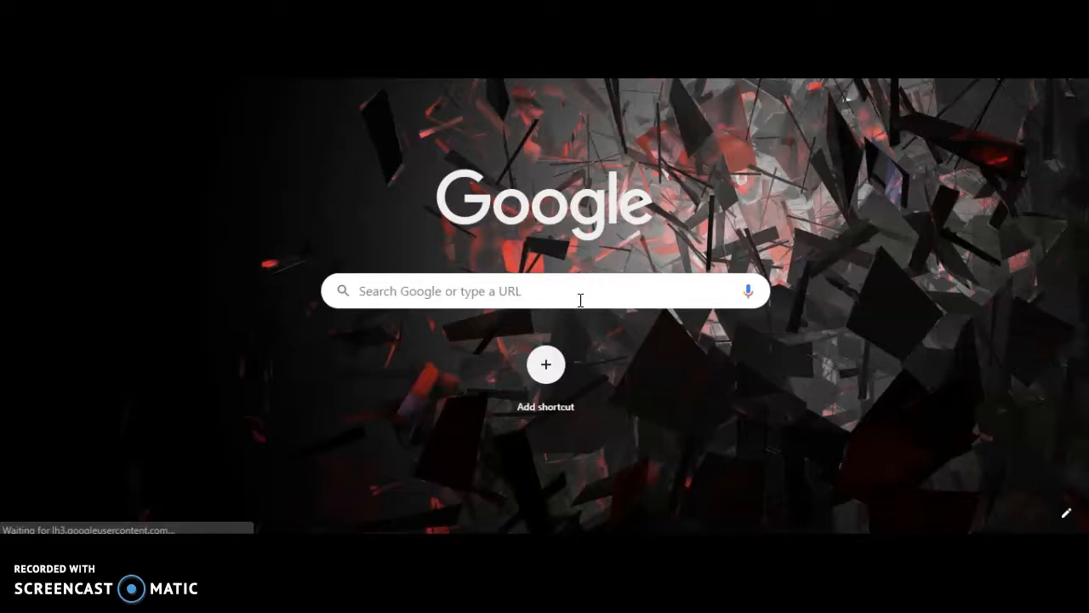
mouse_move(388, 344)
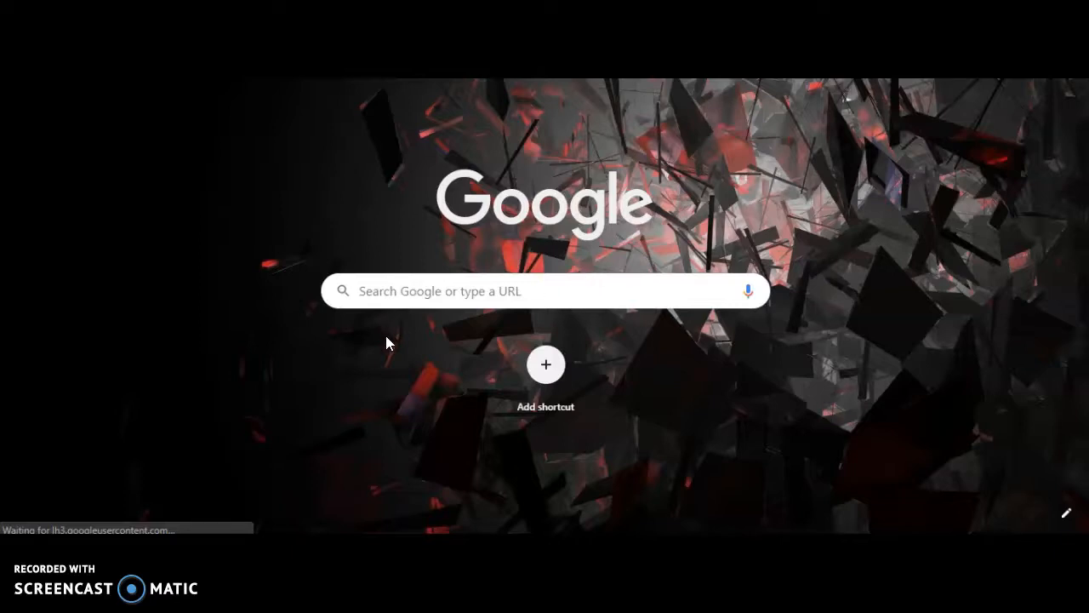
mouse_move(378, 337)
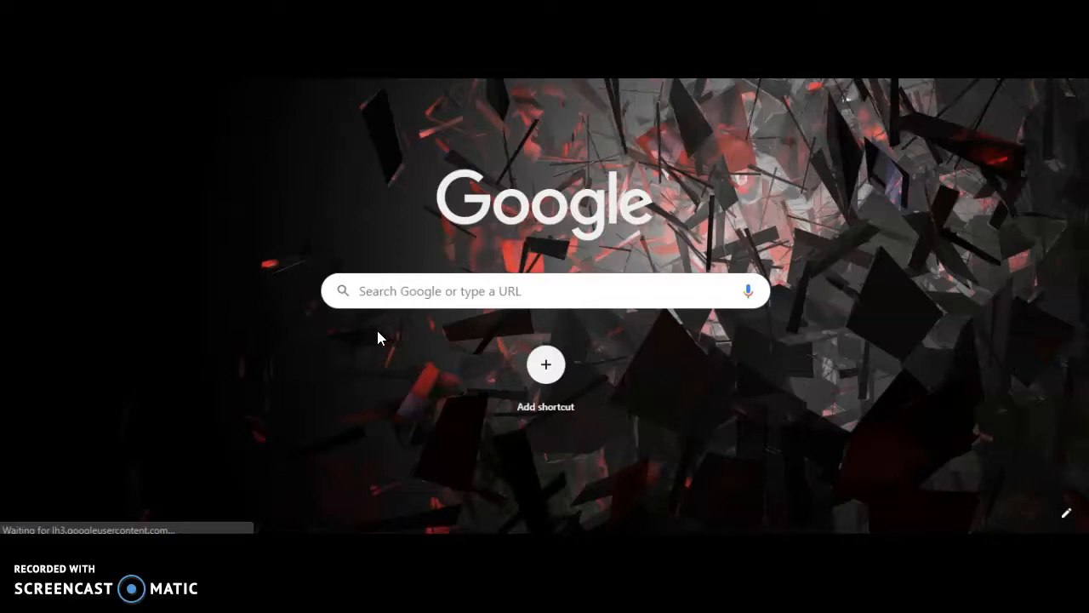
mouse_move(476, 240)
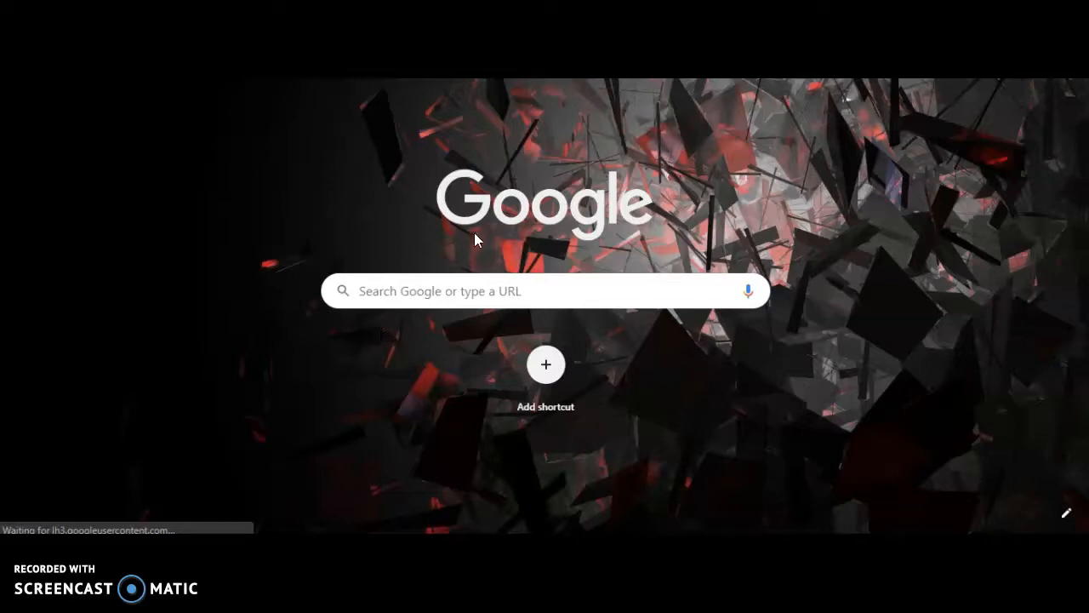
mouse_move(604, 243)
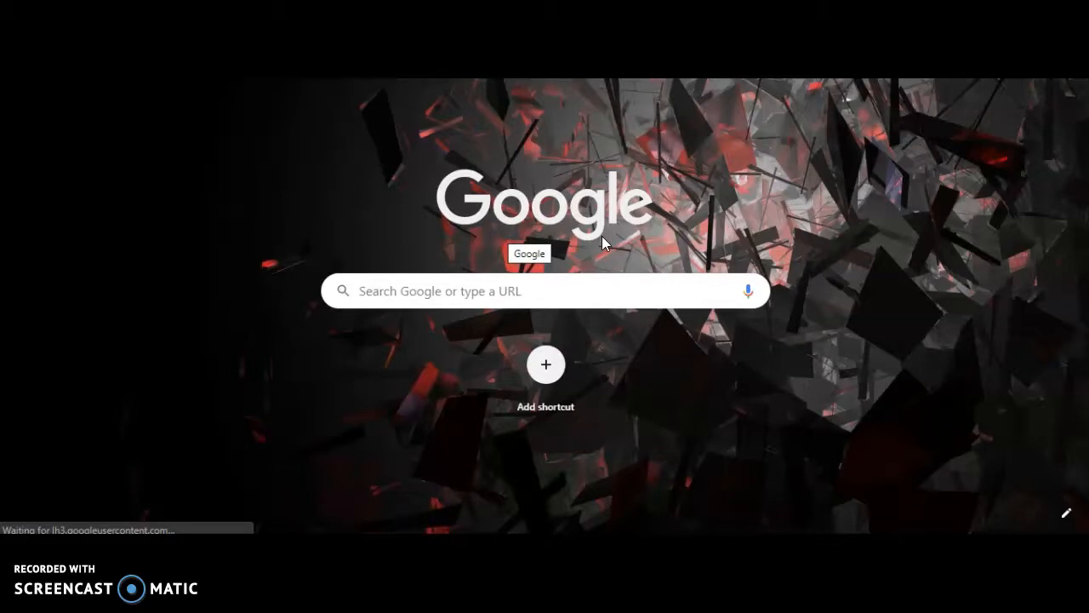
mouse_move(592, 134)
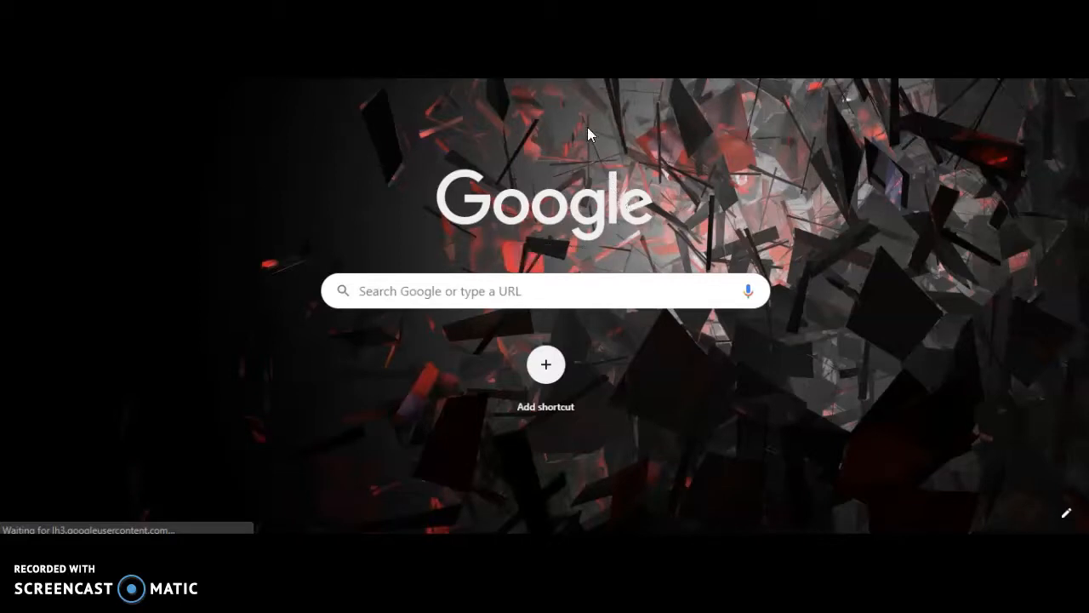
mouse_move(541, 102)
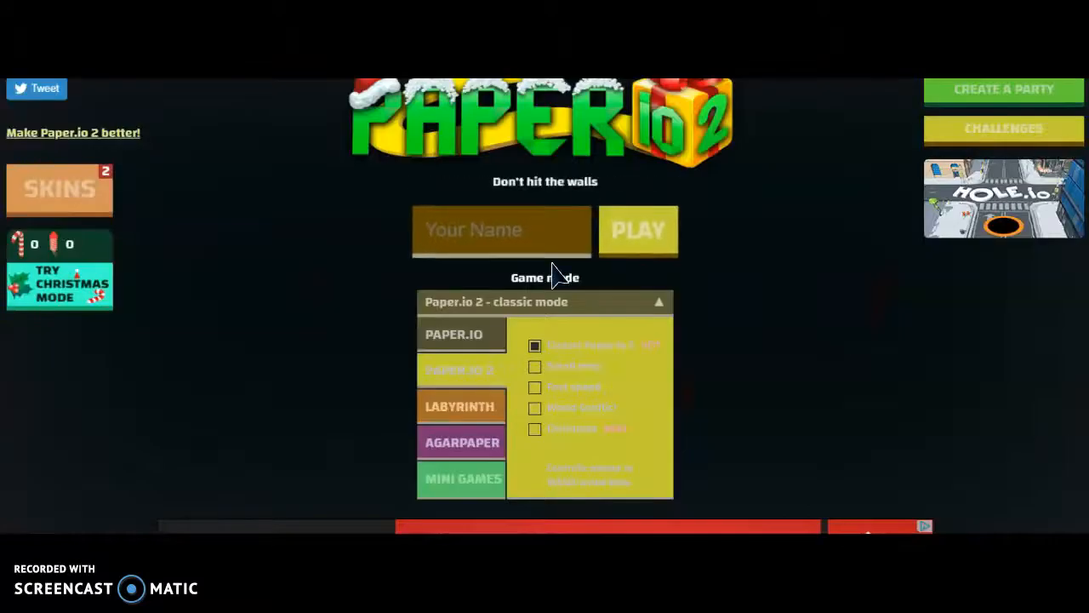
Enter the nickname NinjaBoyYTO and start a round
click(502, 229)
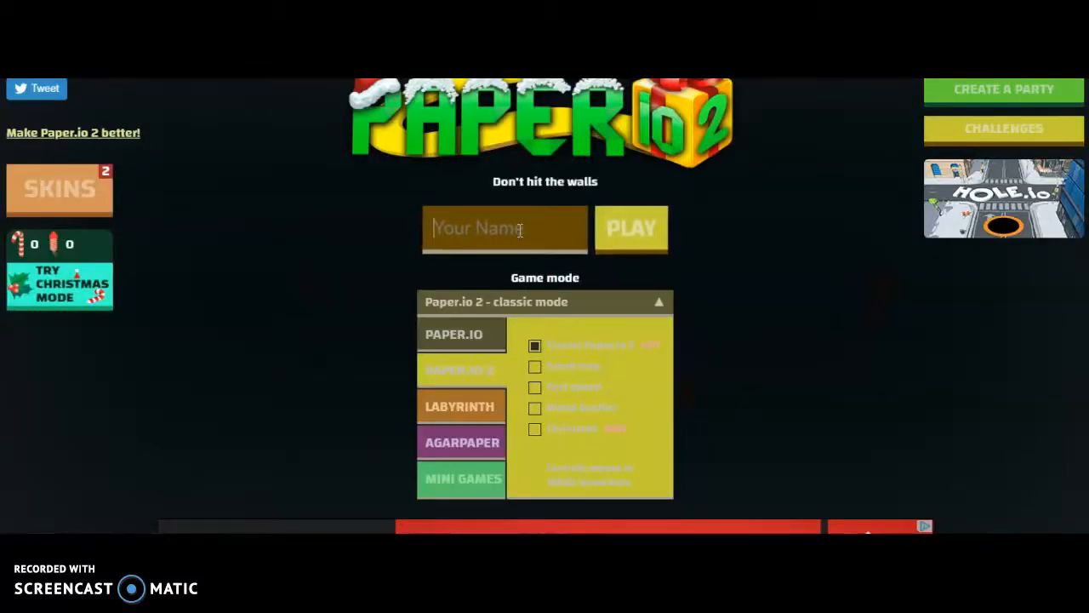
text(N)
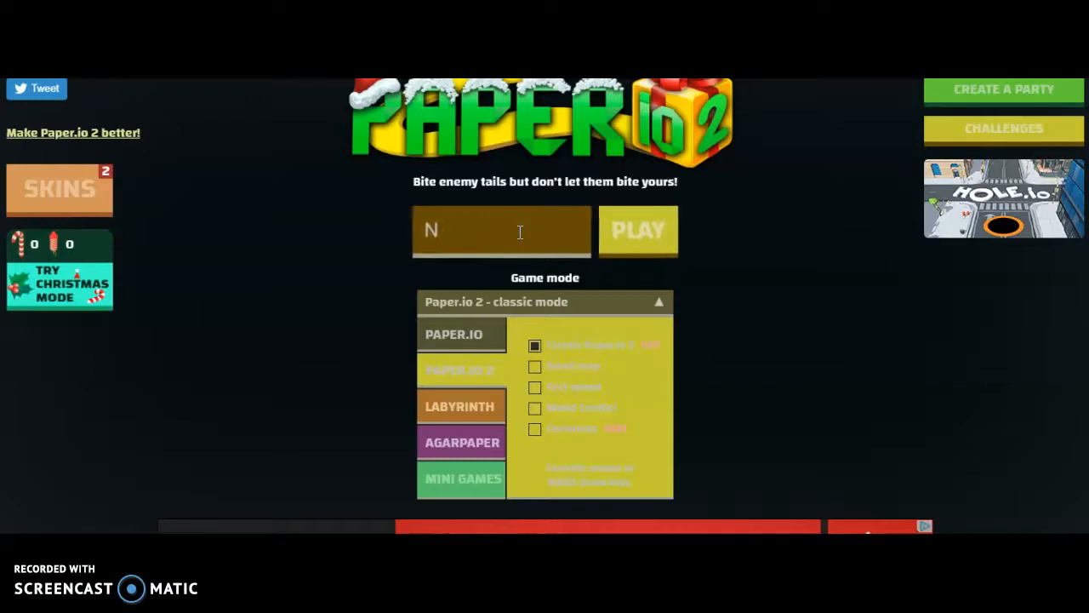
text(injaboy)
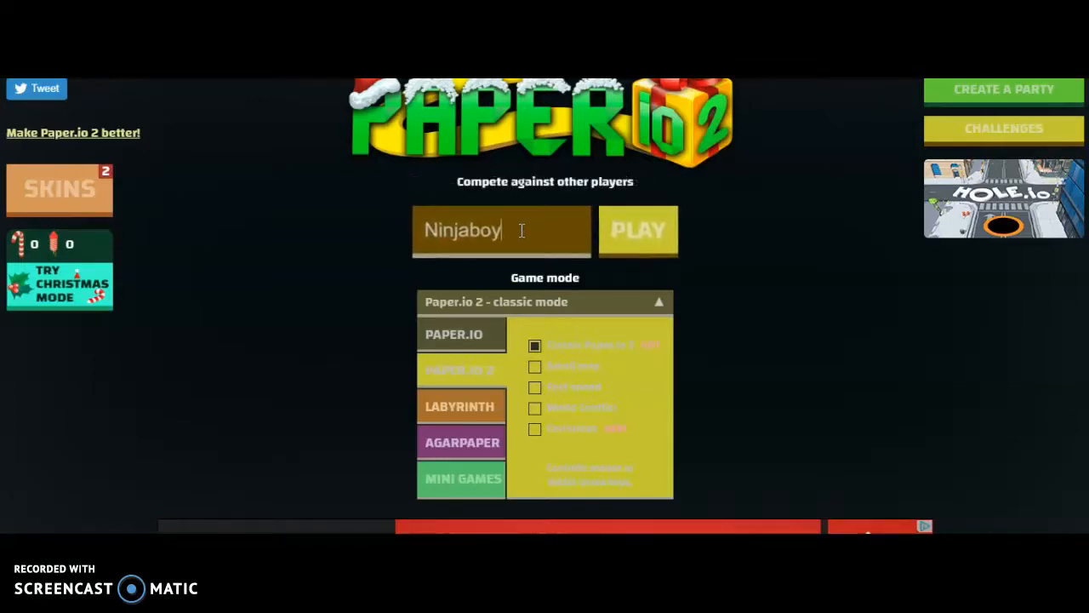
key(BackSpace)
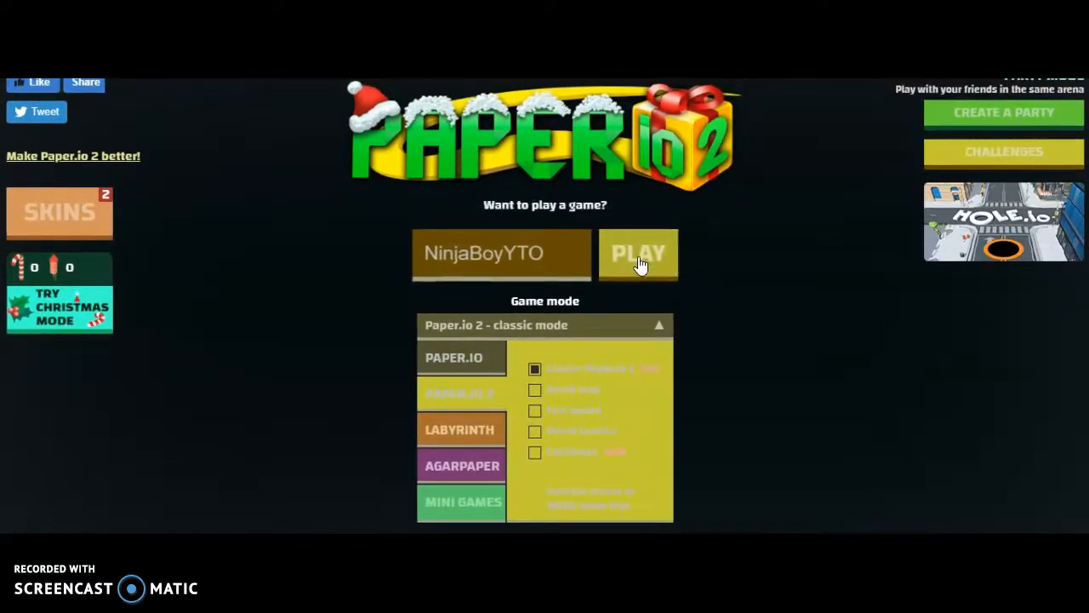
click(638, 253)
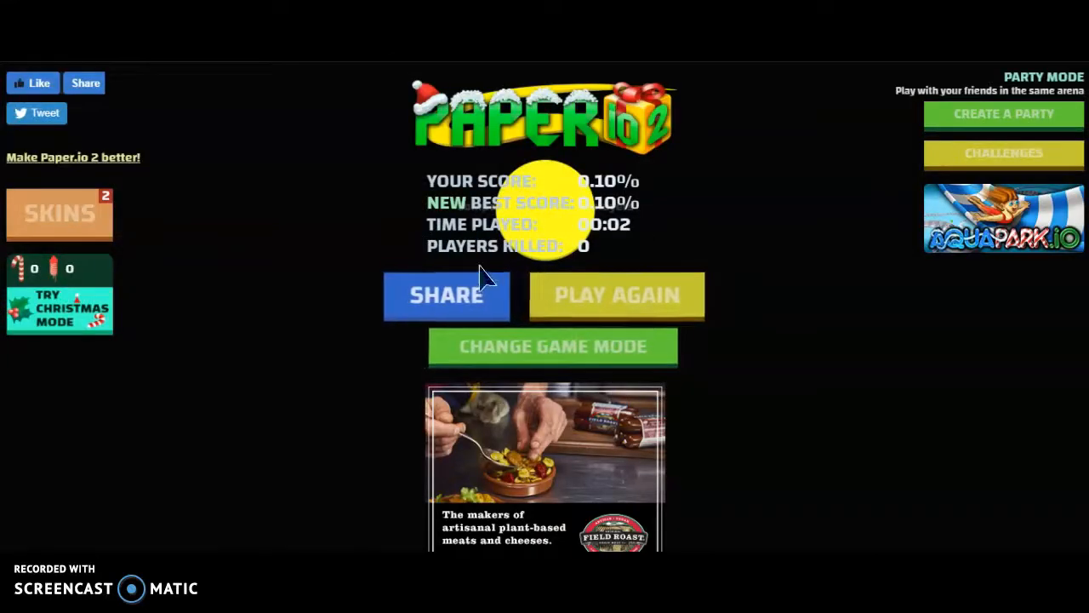
Start another round as NinjaBoyYTO after the short game
click(616, 296)
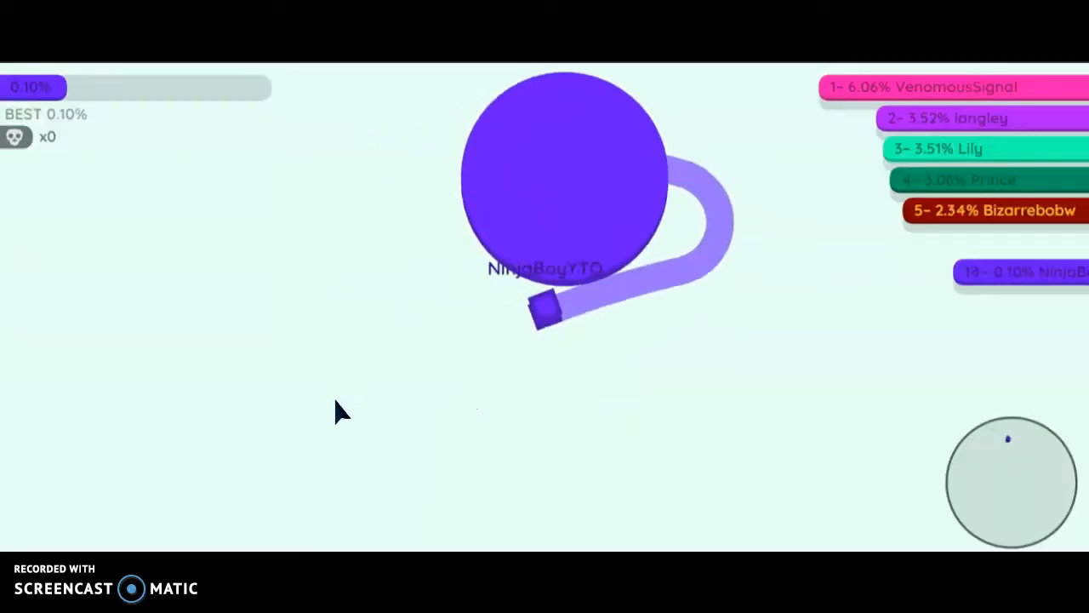
mouse_move(723, 111)
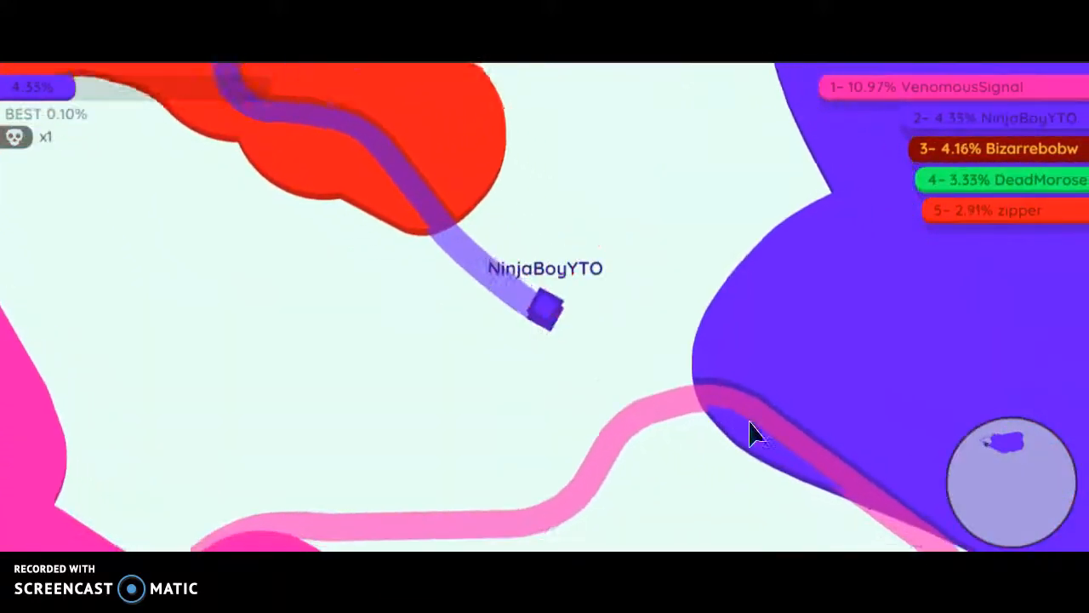
mouse_move(953, 375)
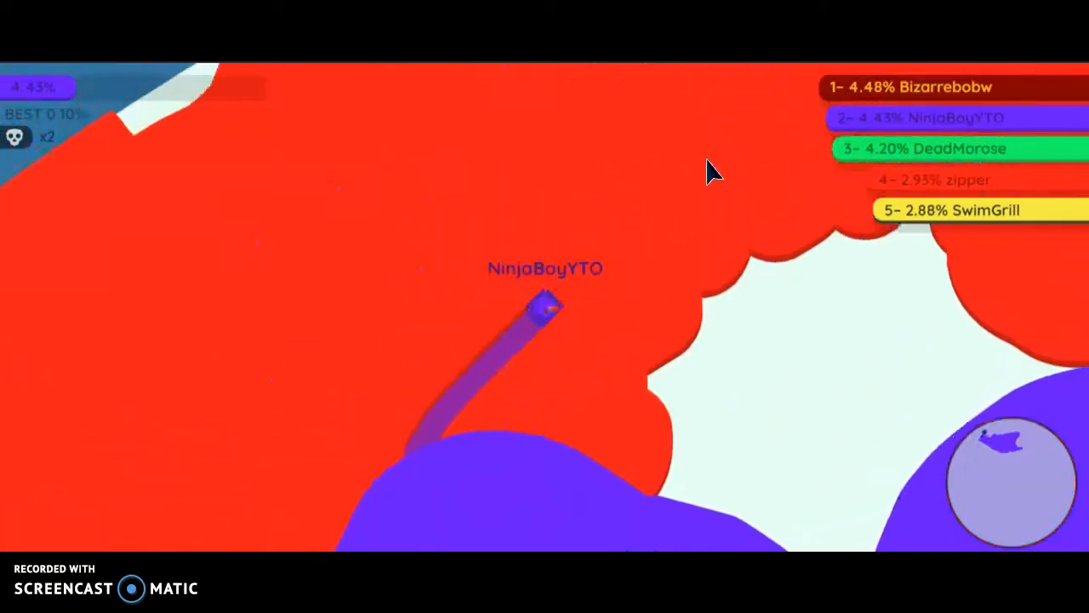
mouse_move(905, 432)
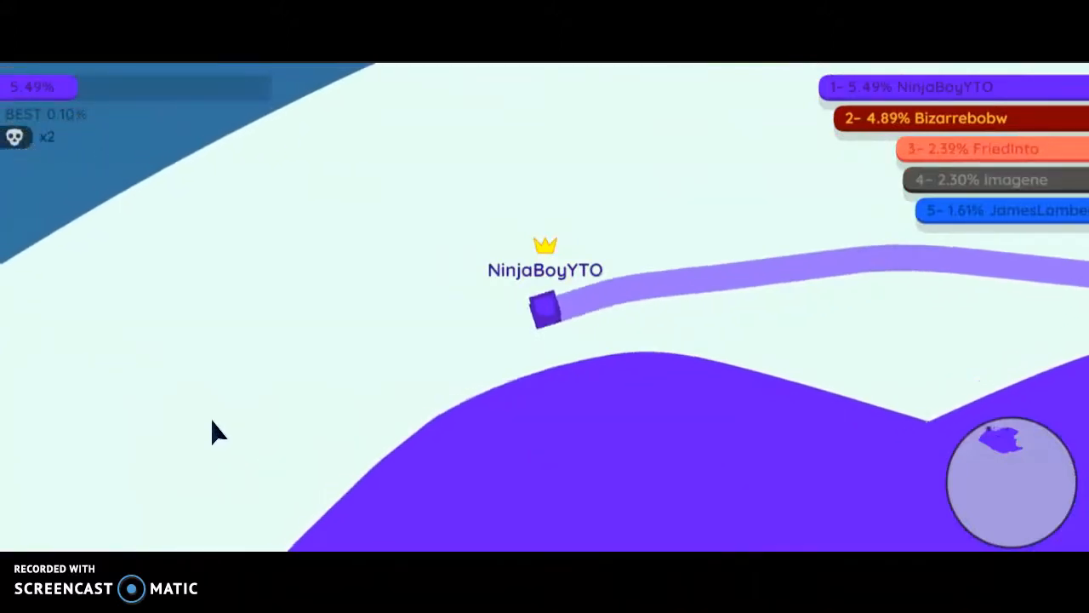
mouse_move(347, 480)
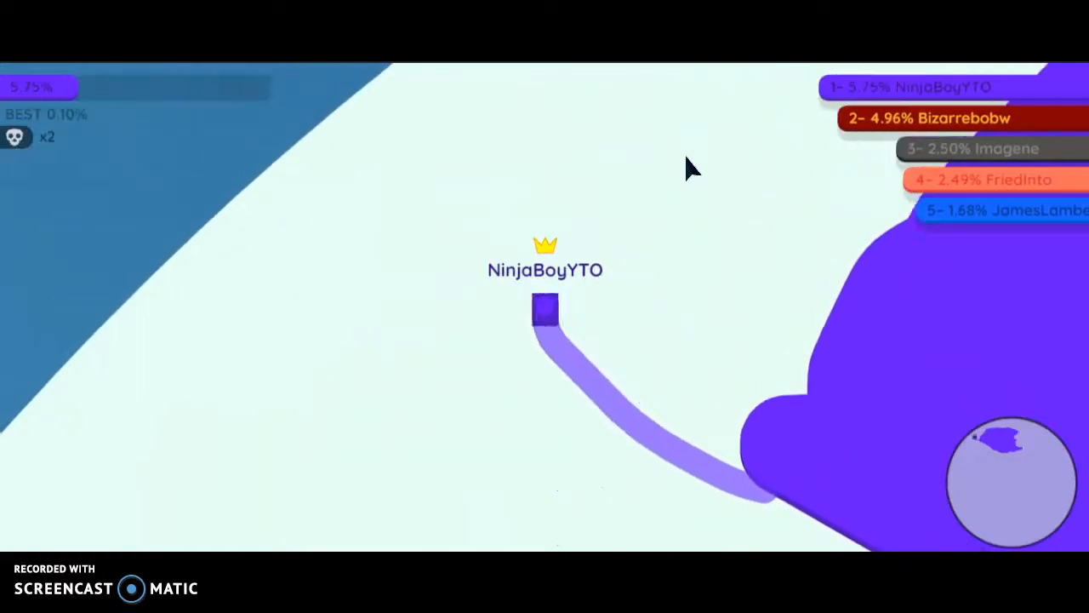
mouse_move(796, 191)
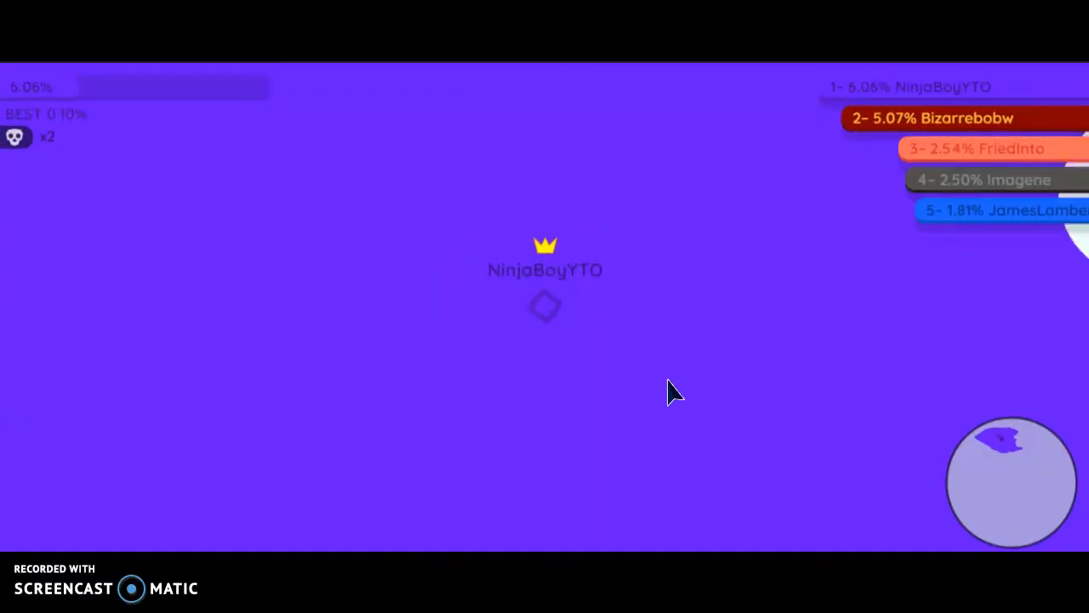
mouse_move(766, 521)
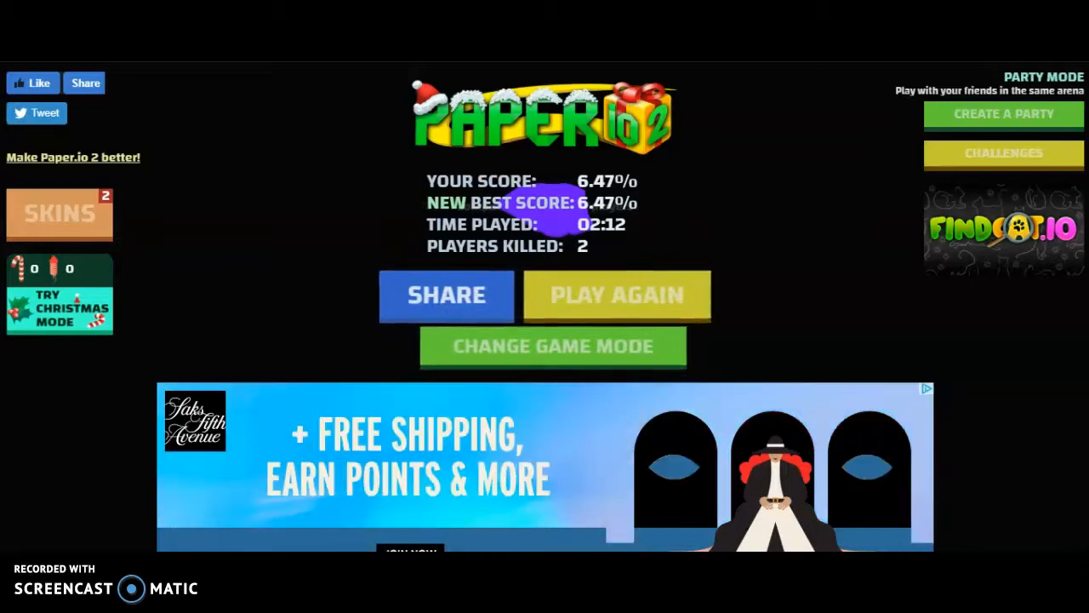
mouse_move(694, 289)
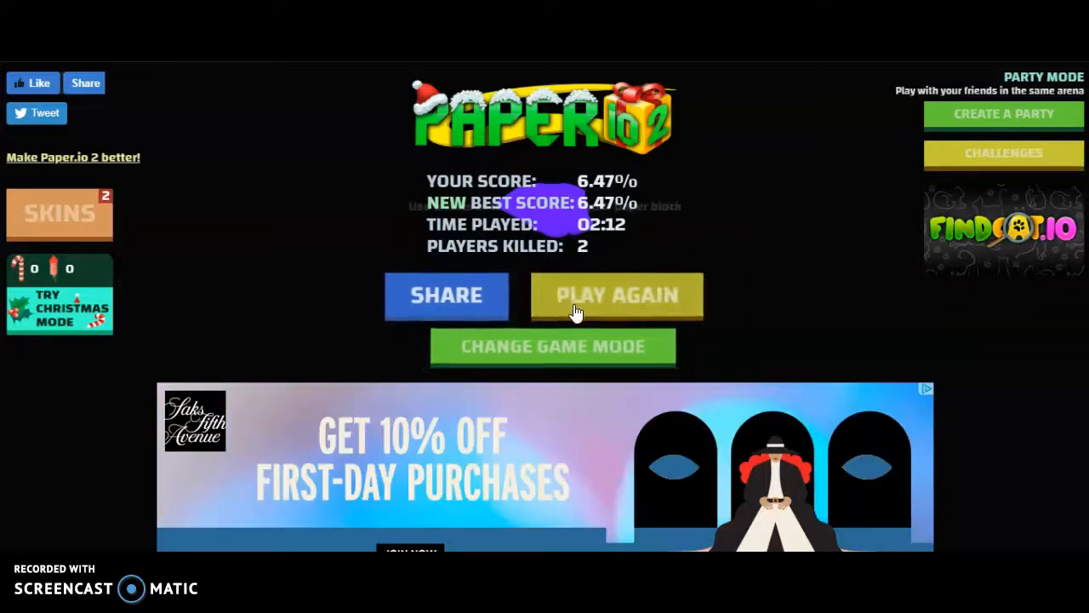
Play again from the 6.47% results, then return to the start screen via Change Game Mode
click(616, 296)
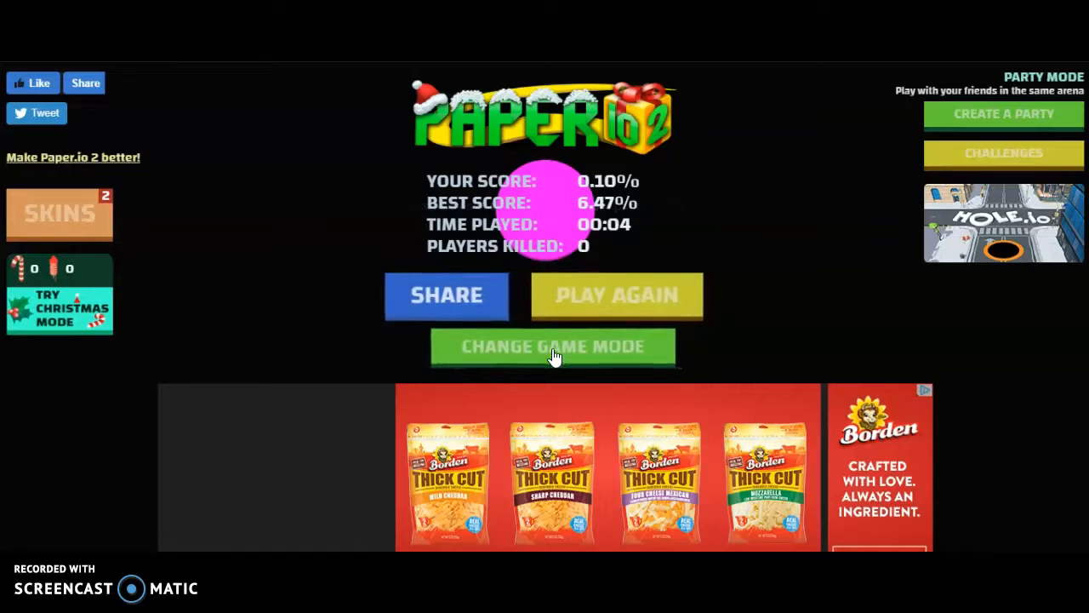
click(551, 347)
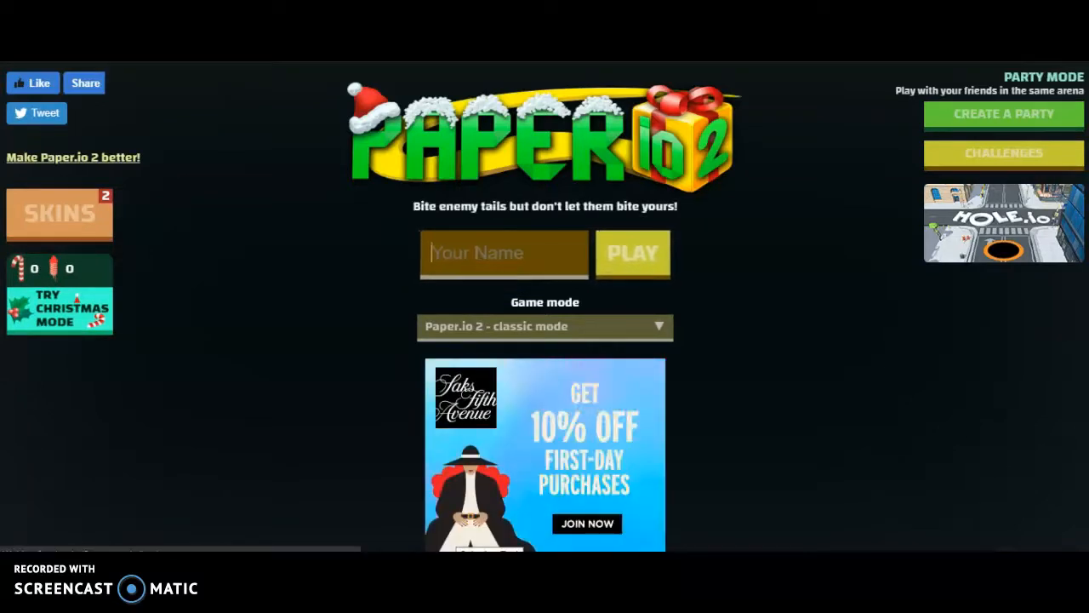
Enter the nickname RoKet and start a classic-mode round
text(R)
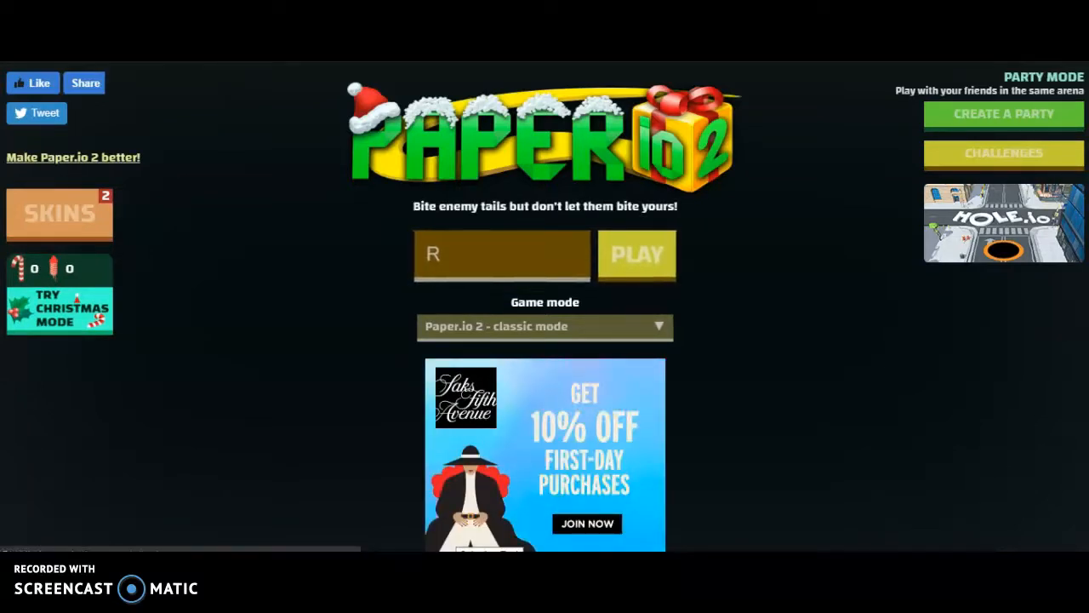
text(oKet)
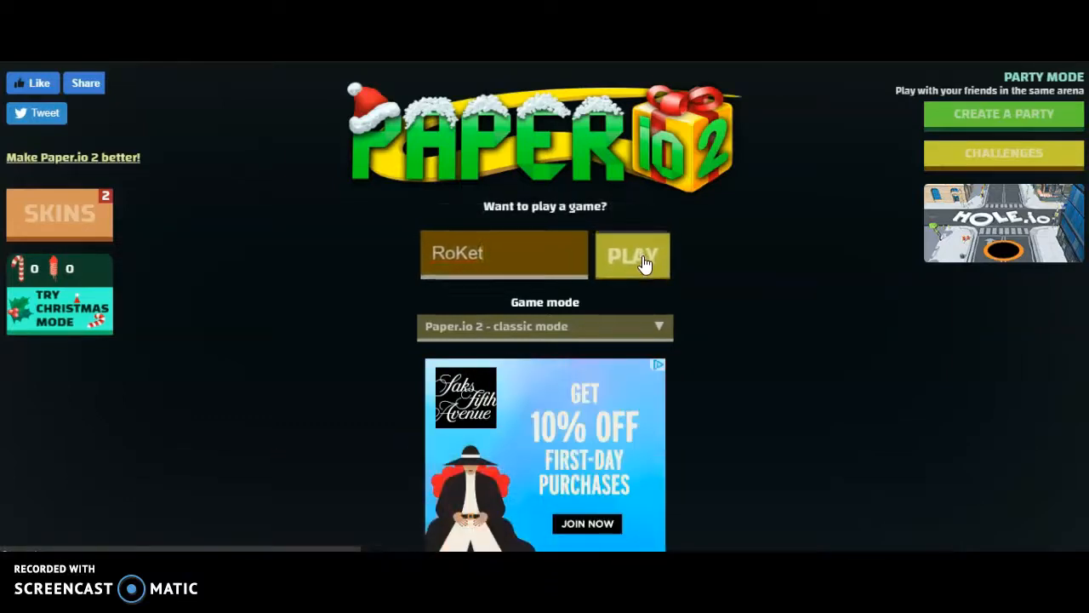
click(633, 255)
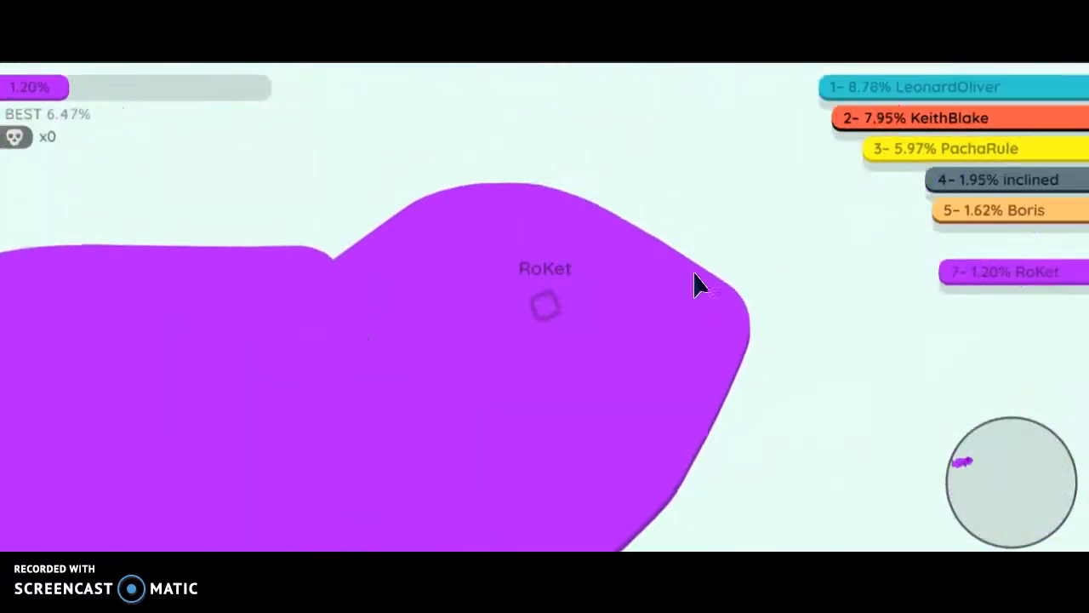
mouse_move(286, 425)
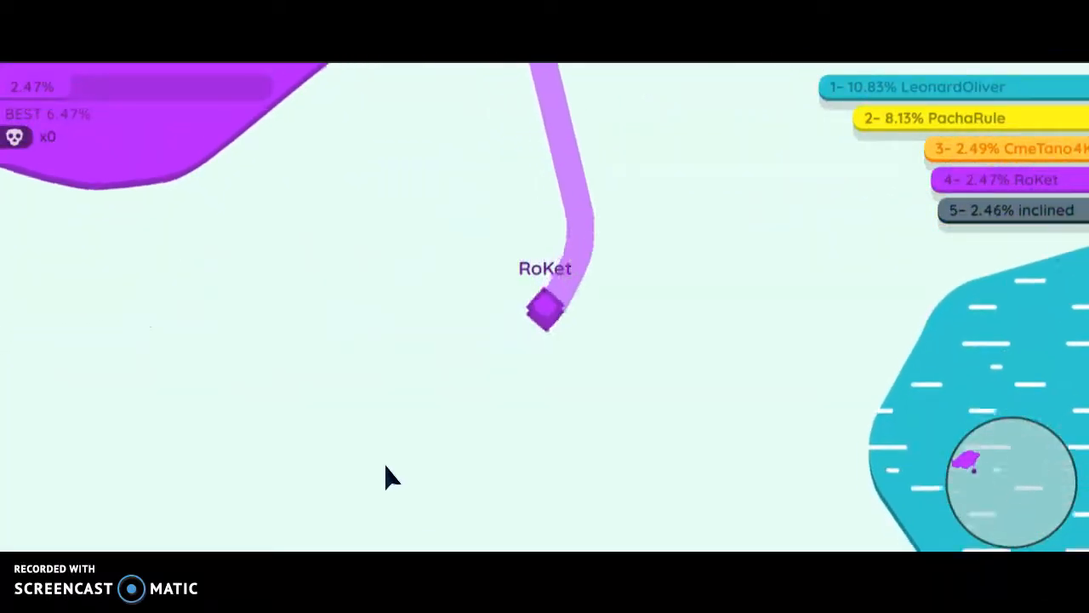
mouse_move(544, 212)
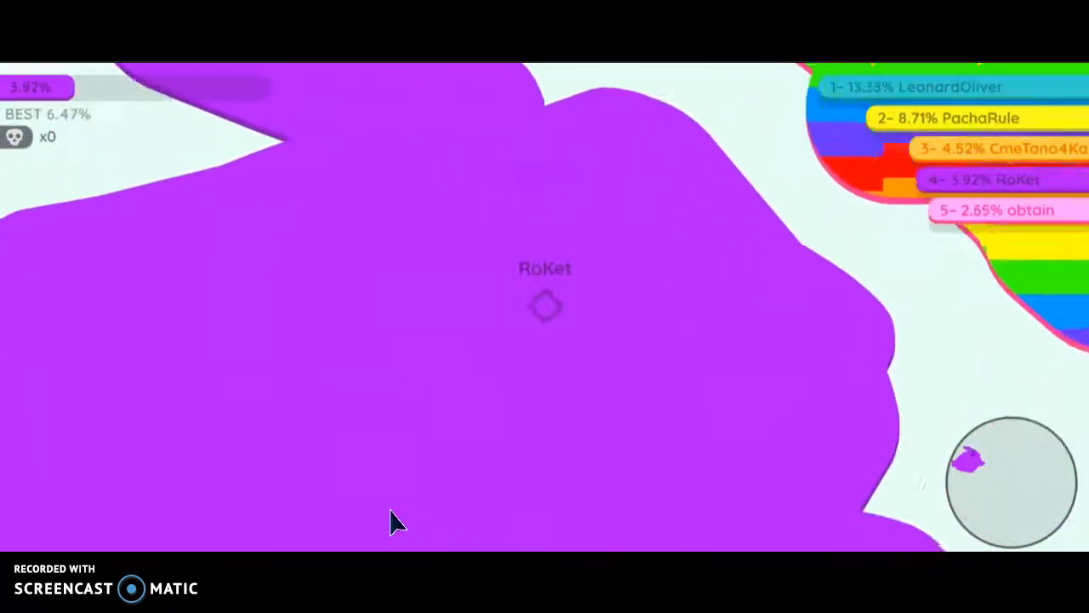
mouse_move(473, 235)
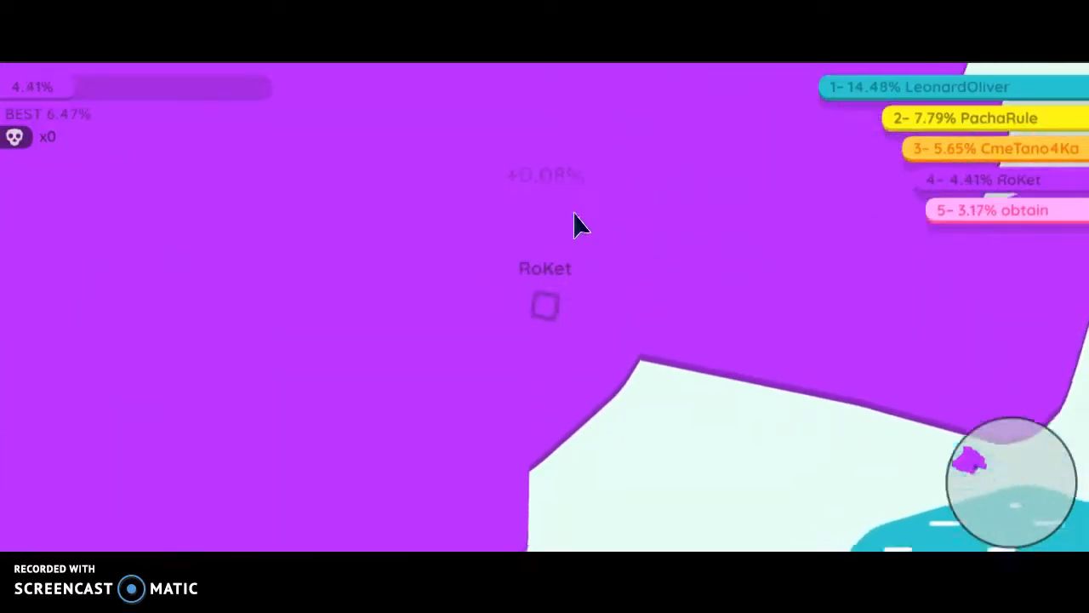
mouse_move(485, 433)
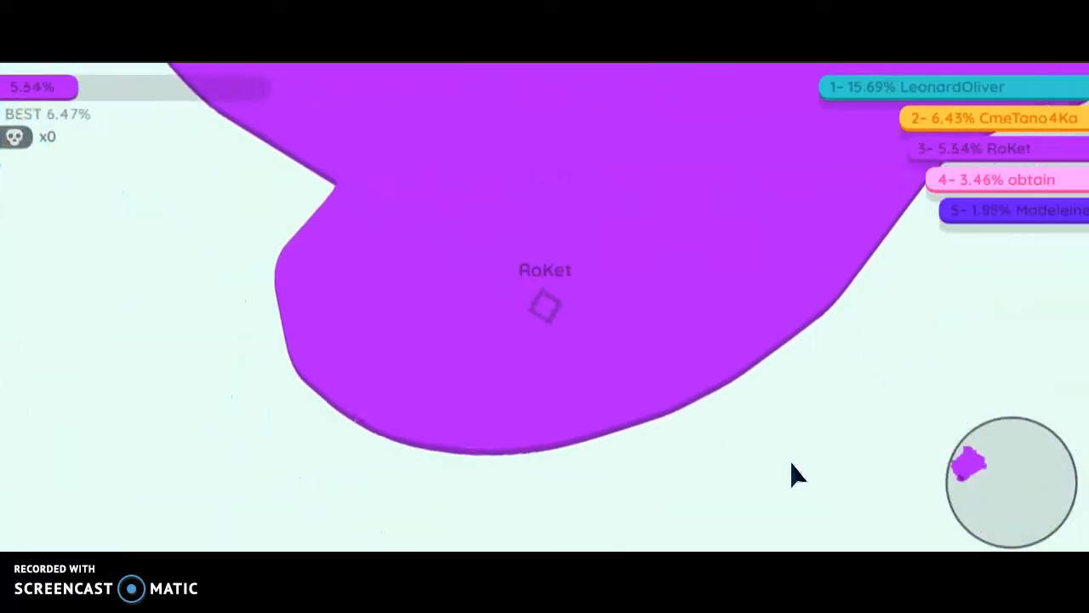
mouse_move(463, 215)
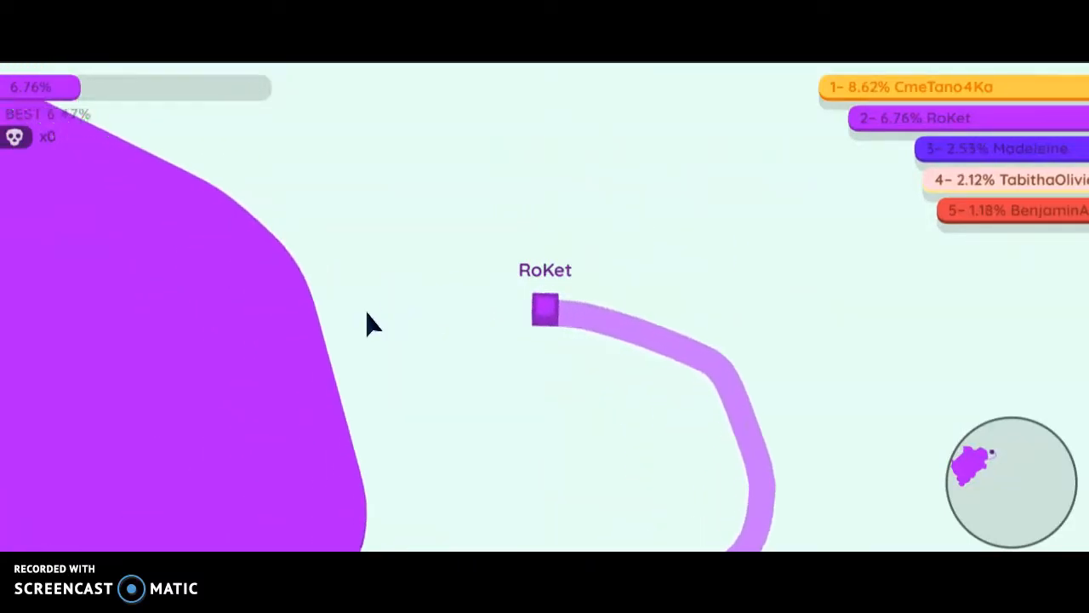
mouse_move(718, 167)
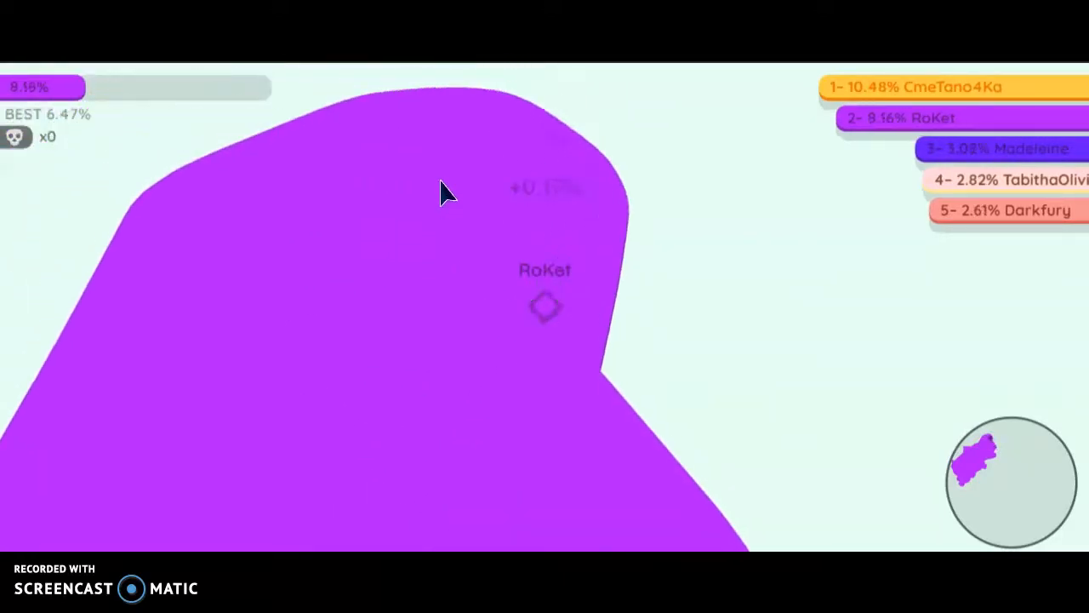
mouse_move(490, 451)
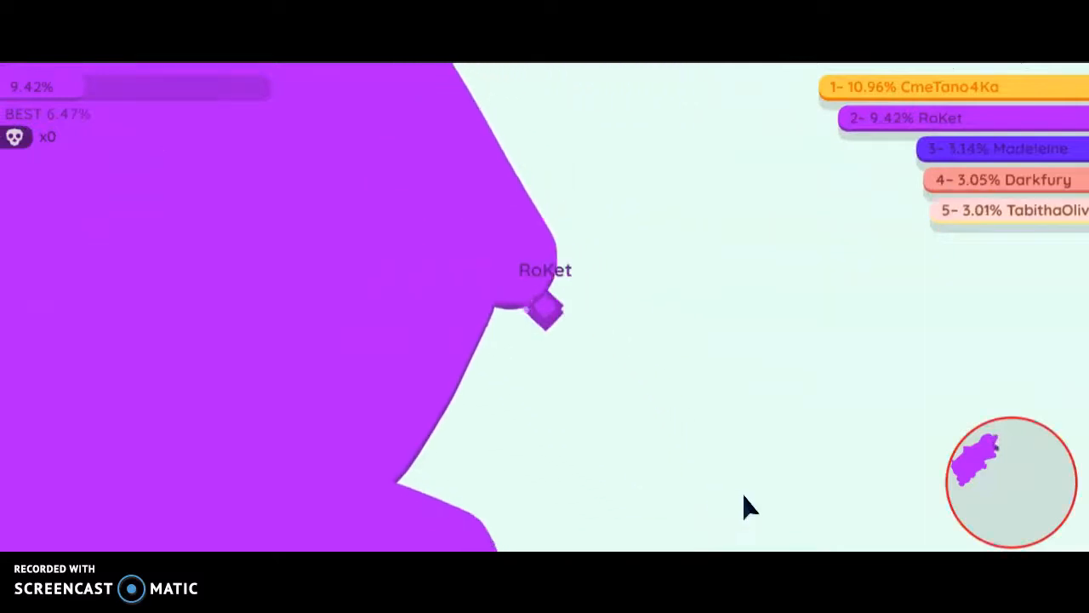
mouse_move(572, 211)
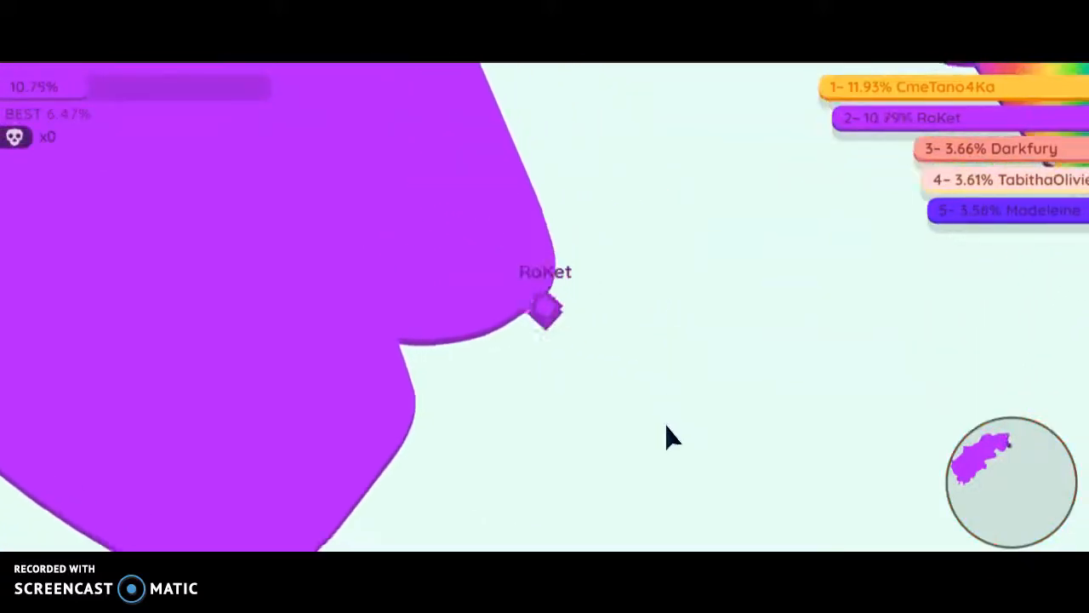
mouse_move(405, 218)
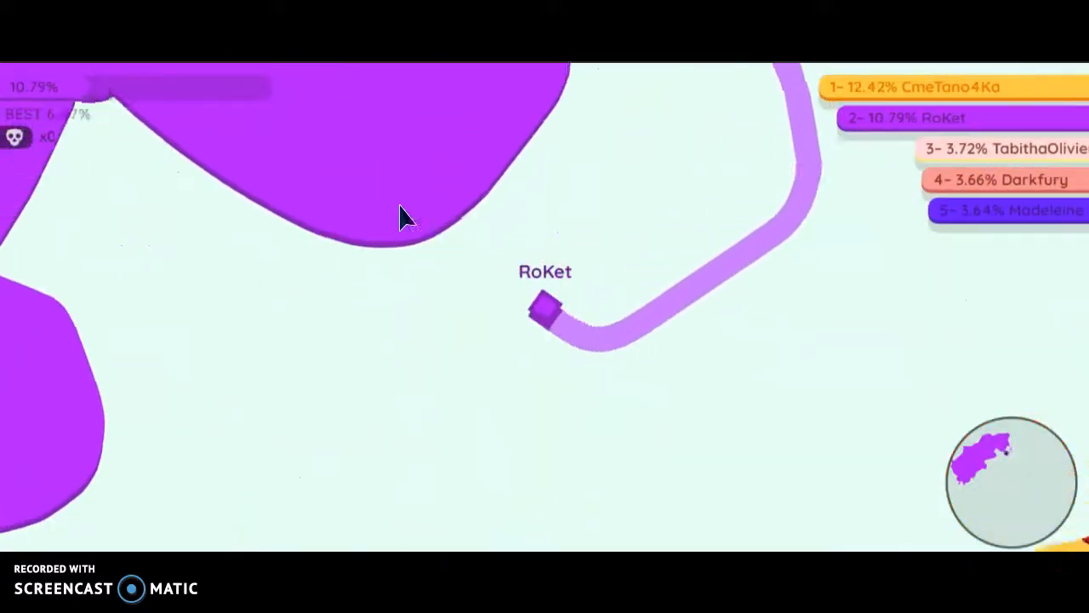
mouse_move(422, 375)
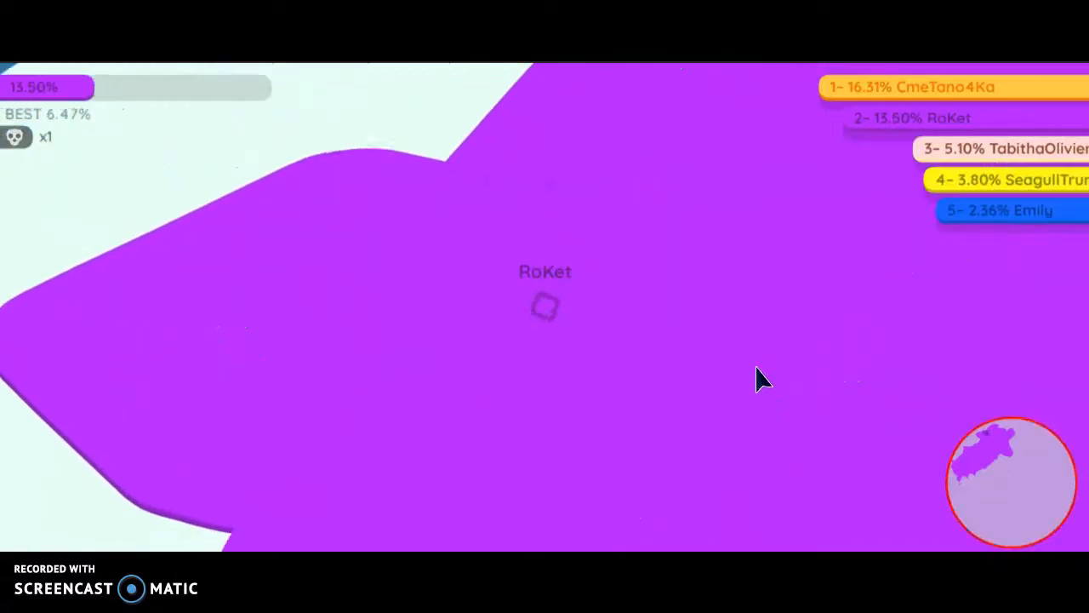
mouse_move(570, 222)
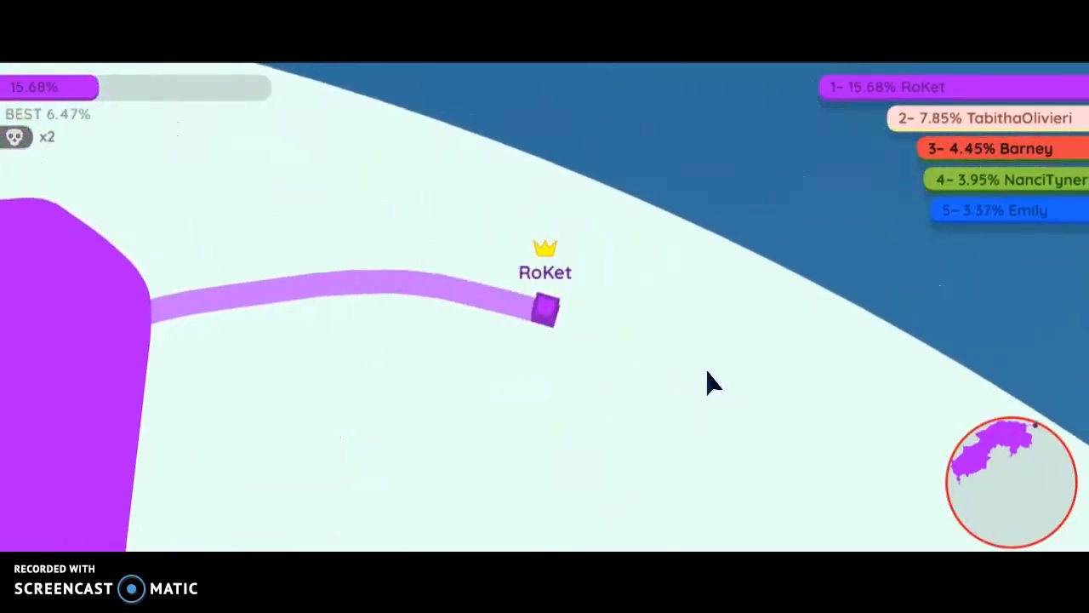
mouse_move(476, 450)
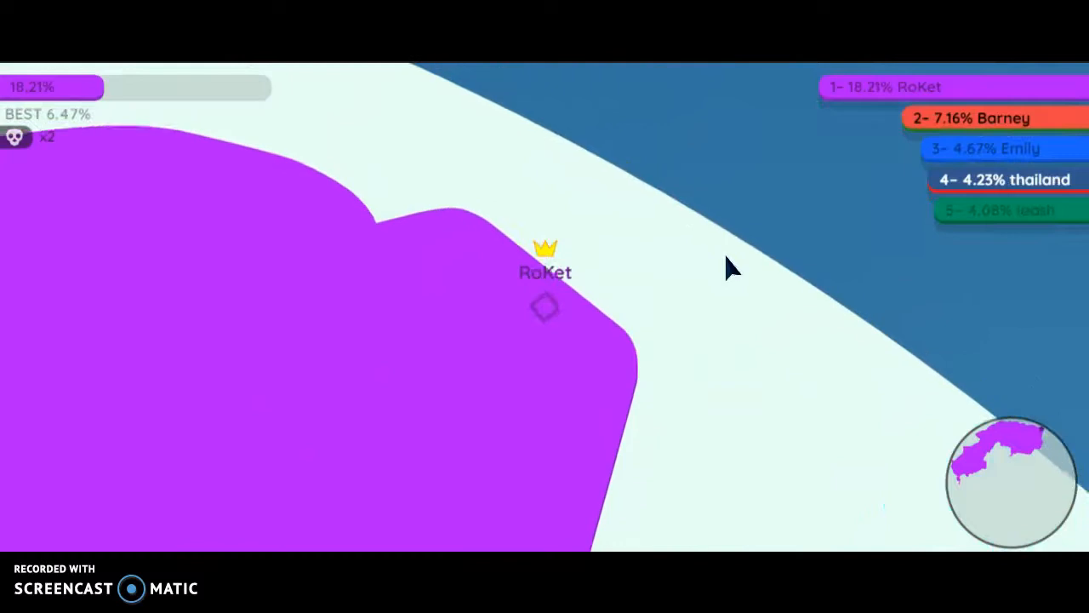
mouse_move(456, 463)
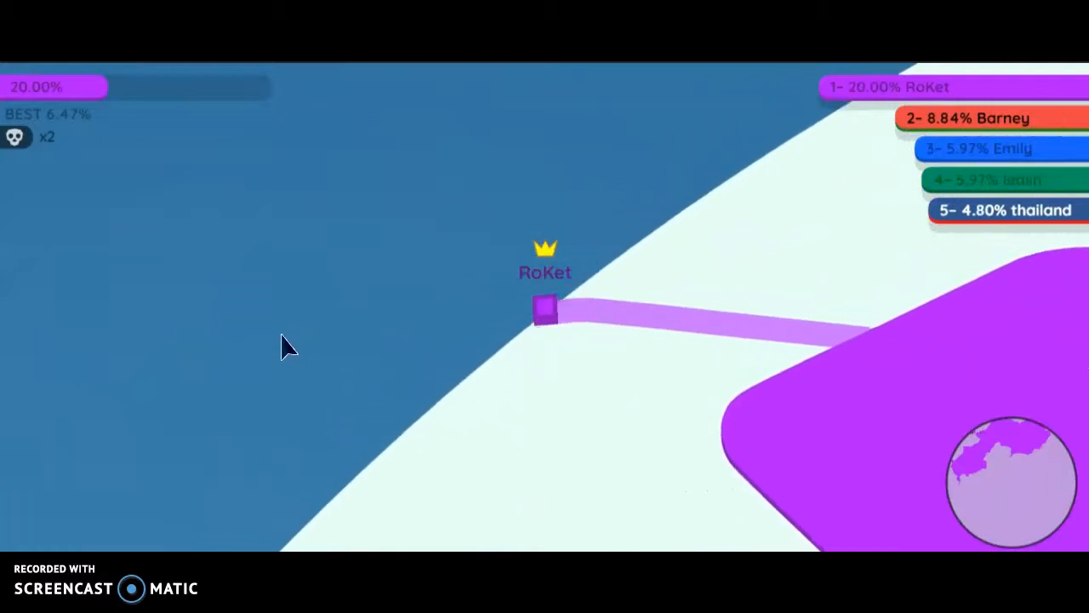
mouse_move(428, 507)
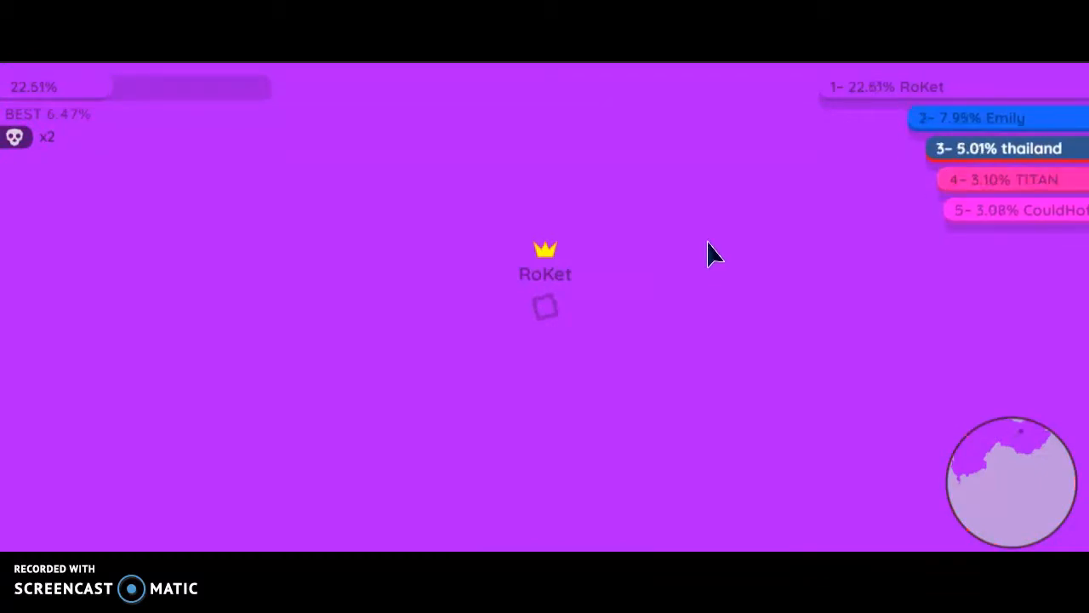
mouse_move(511, 153)
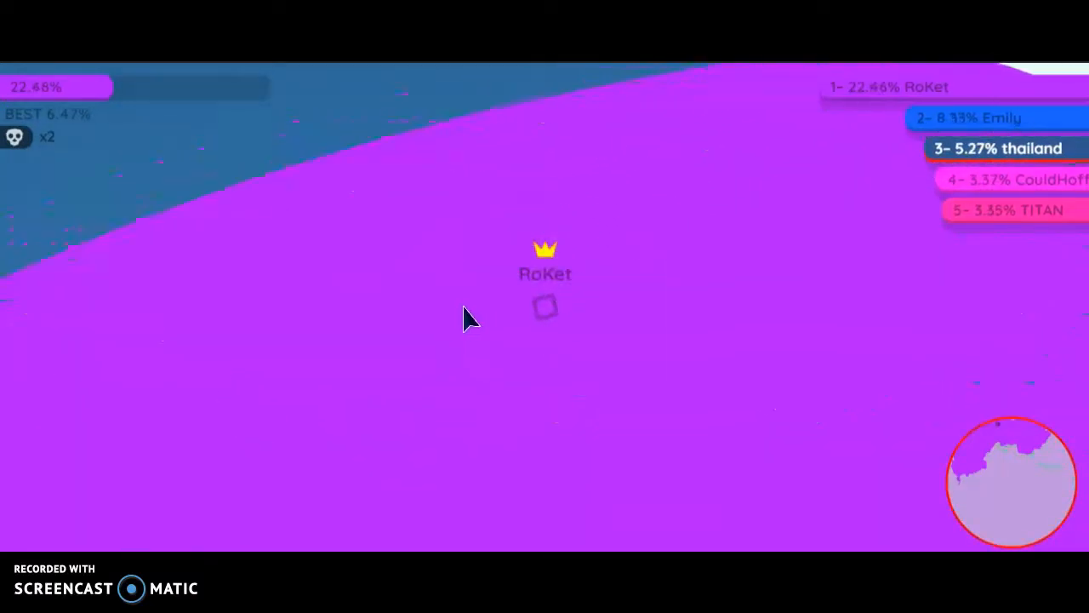
mouse_move(204, 473)
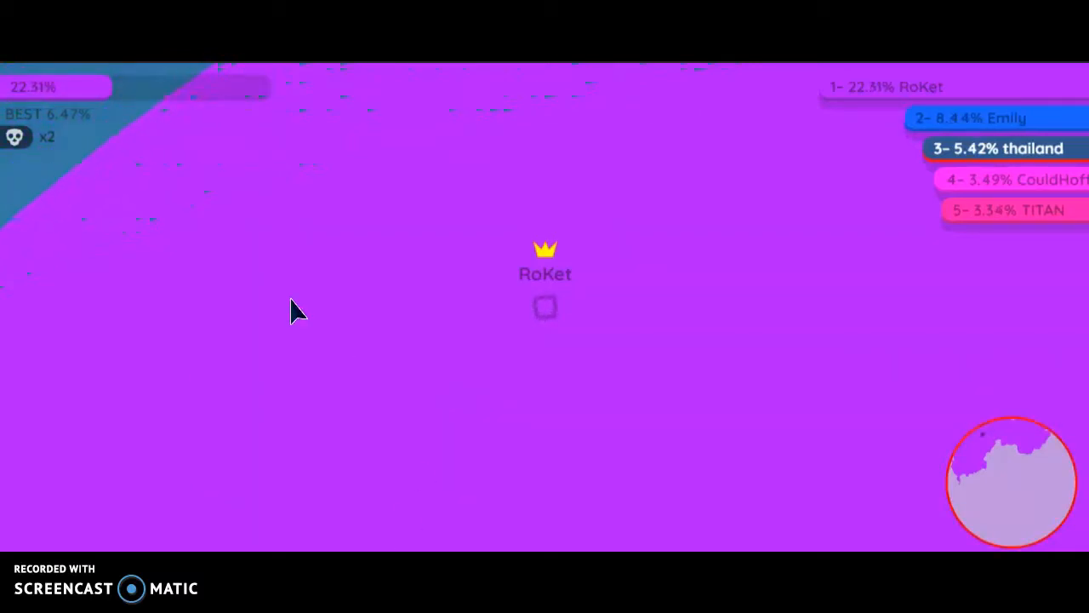
mouse_move(477, 485)
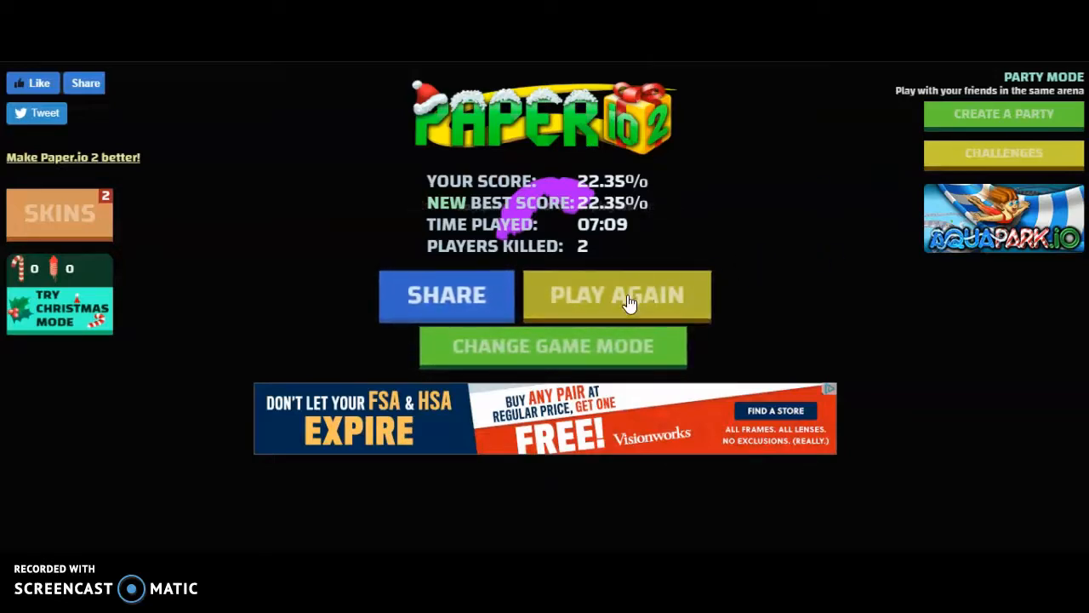
Leave RoKet's 22.35% results screen with Play Again
click(615, 296)
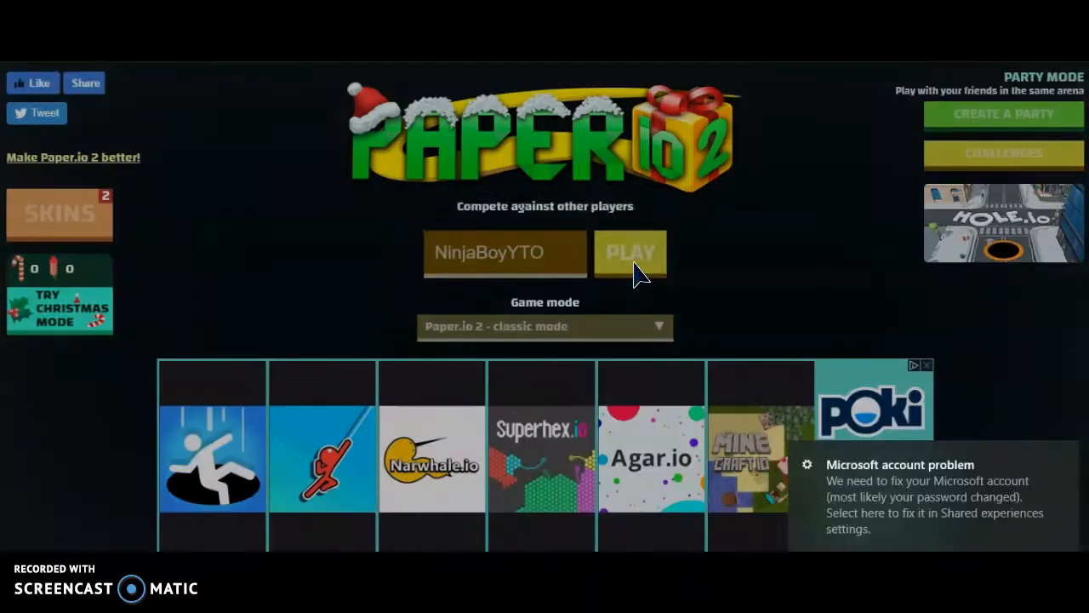
Start a new round as NinjaBoyYTO from the start screen
click(629, 251)
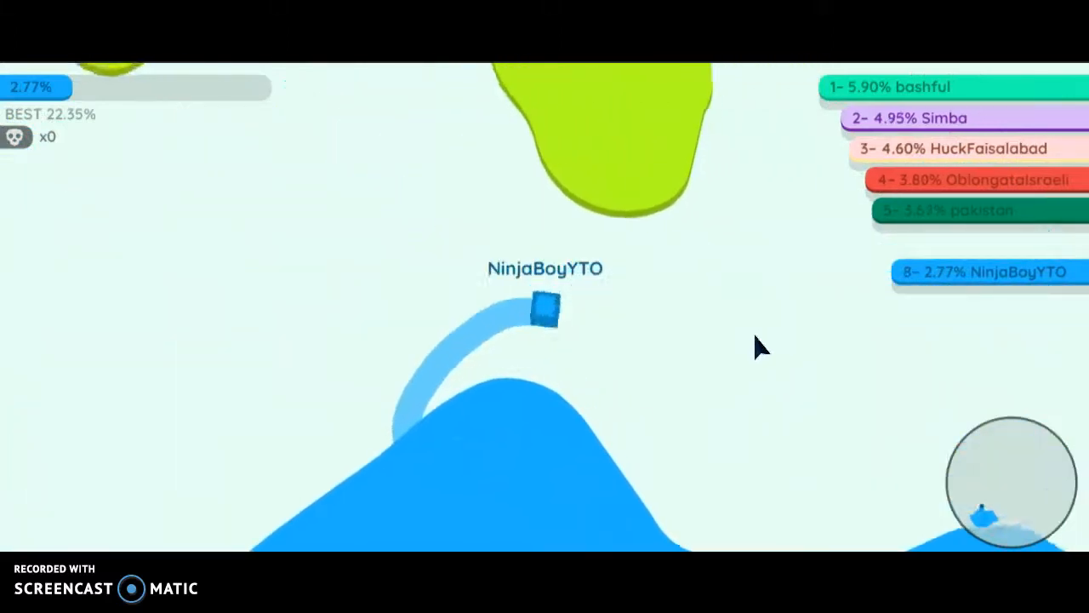
mouse_move(187, 282)
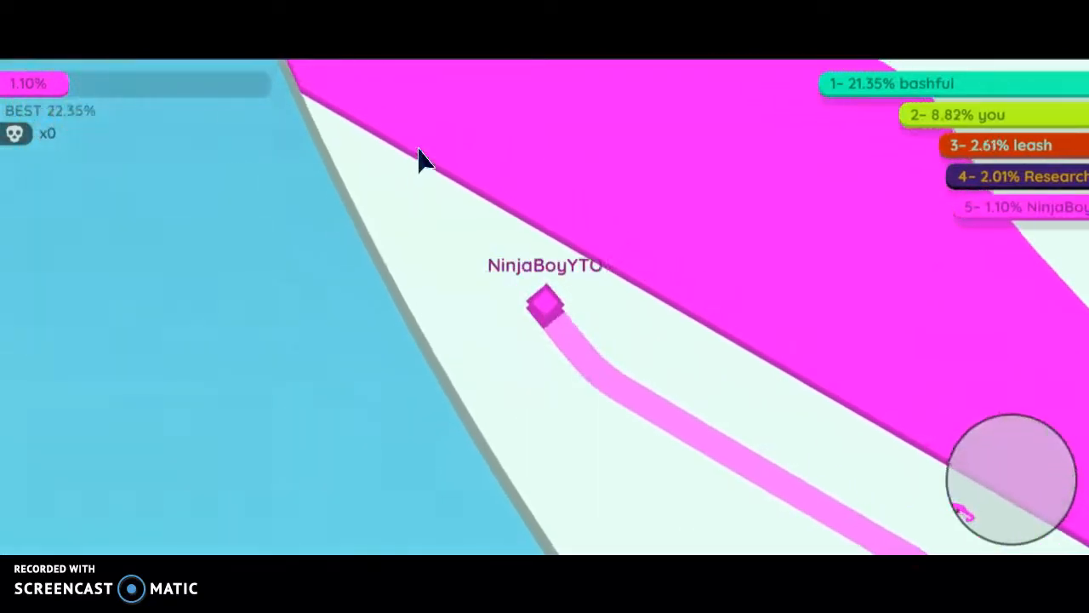
mouse_move(860, 252)
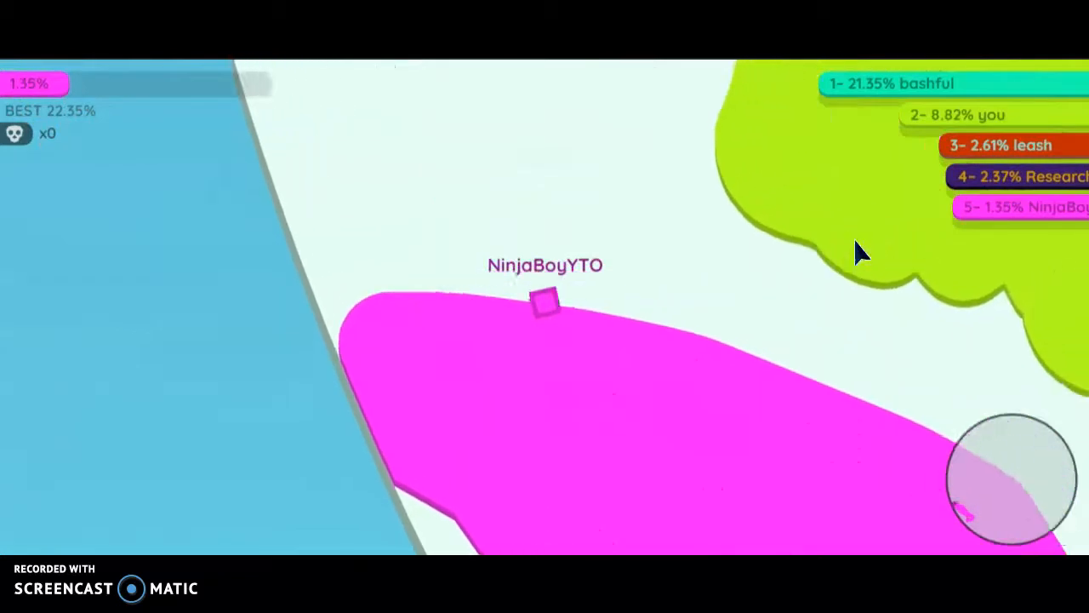